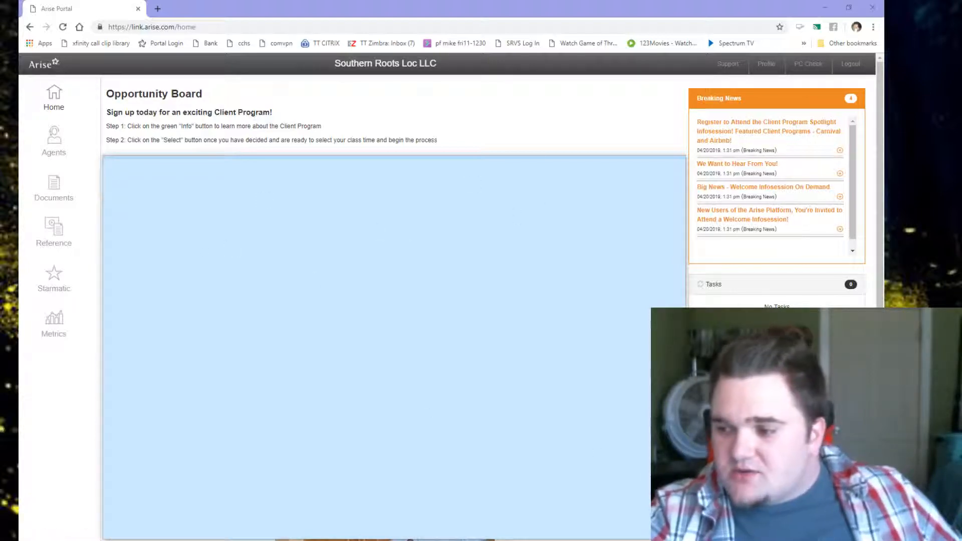
{"action": "mouse_move", "coordinate": [300, 360]}
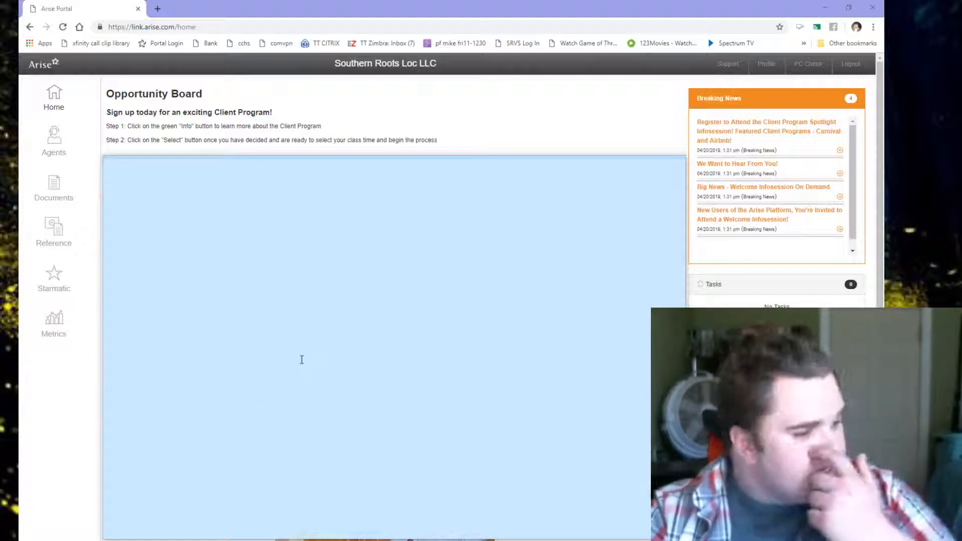
{"action": "mouse_move", "coordinate": [144, 372]}
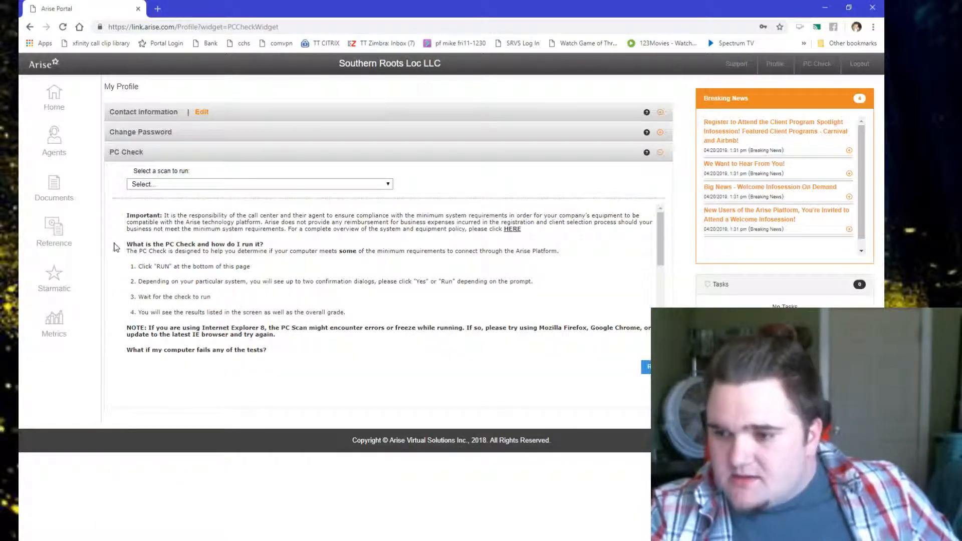
{"action": "mouse_move", "coordinate": [483, 188]}
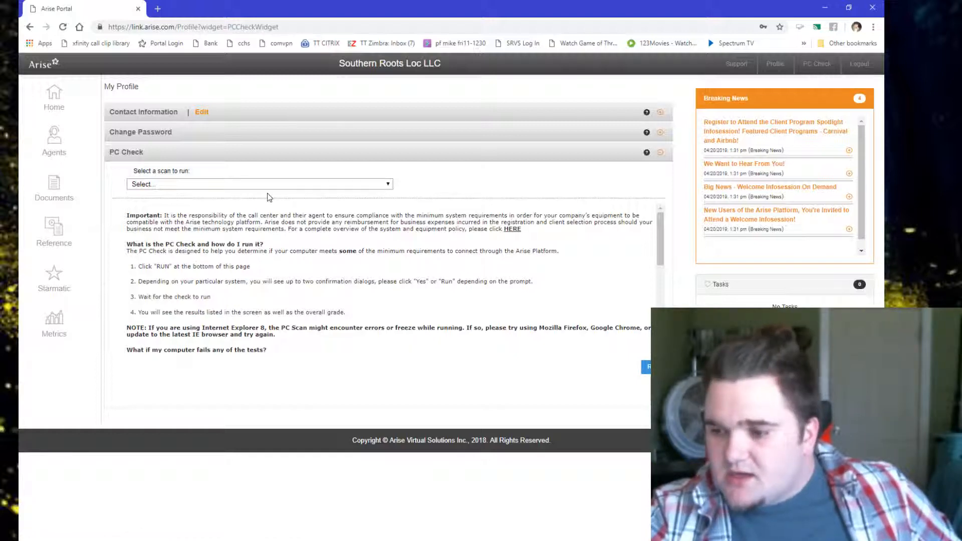
Select the Arise Minimum Standard scan from the scan dropdown to show its requirements.
{"action": "left_click", "coordinate": [258, 184]}
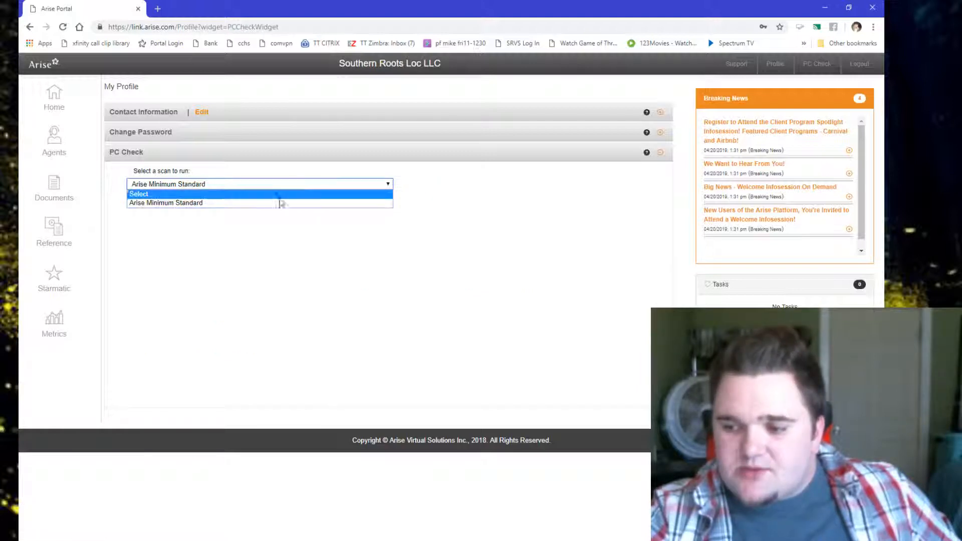
{"action": "left_click", "coordinate": [165, 203]}
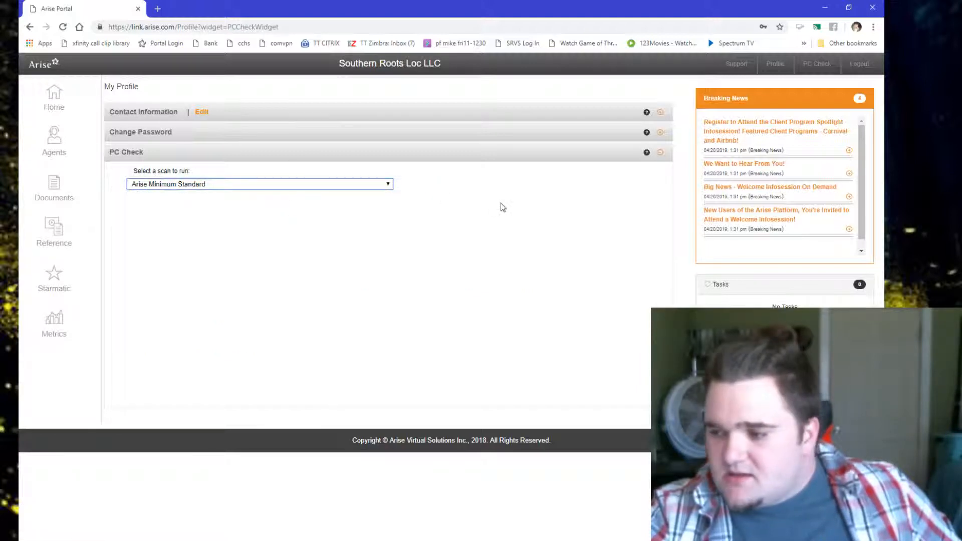
{"action": "left_click", "coordinate": [259, 184]}
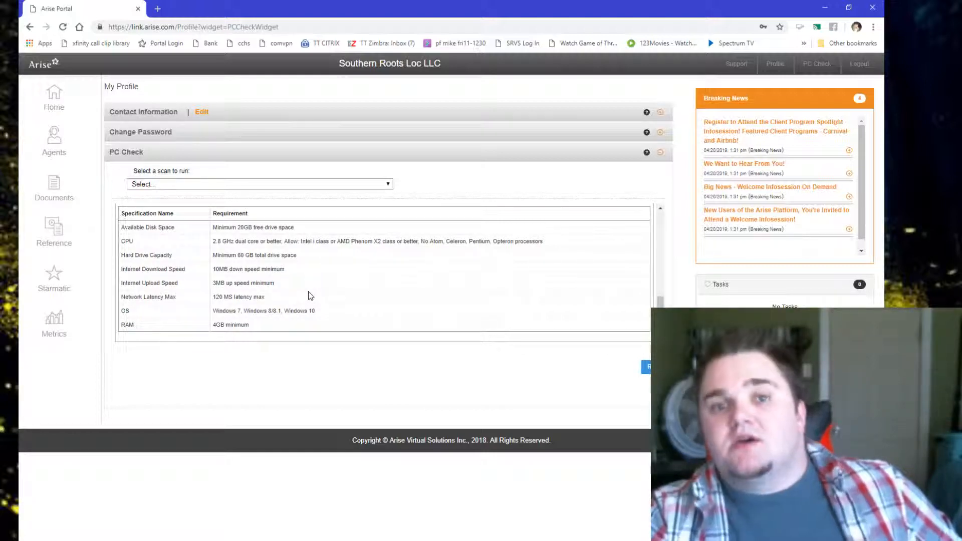
{"action": "mouse_move", "coordinate": [325, 232]}
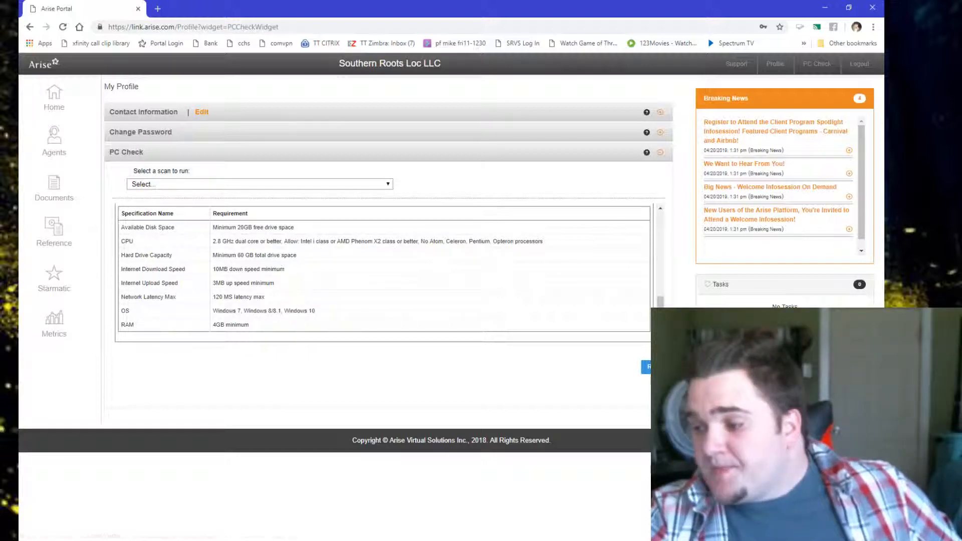
Run the PC scan and bring up options for the downloaded Detection.exe.
{"action": "left_click", "coordinate": [649, 366]}
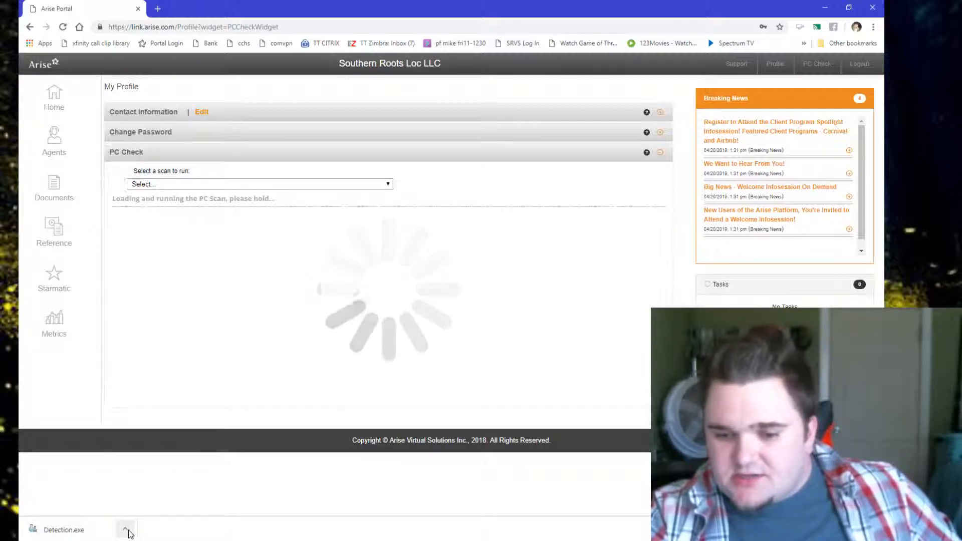
{"action": "left_click", "coordinate": [126, 530]}
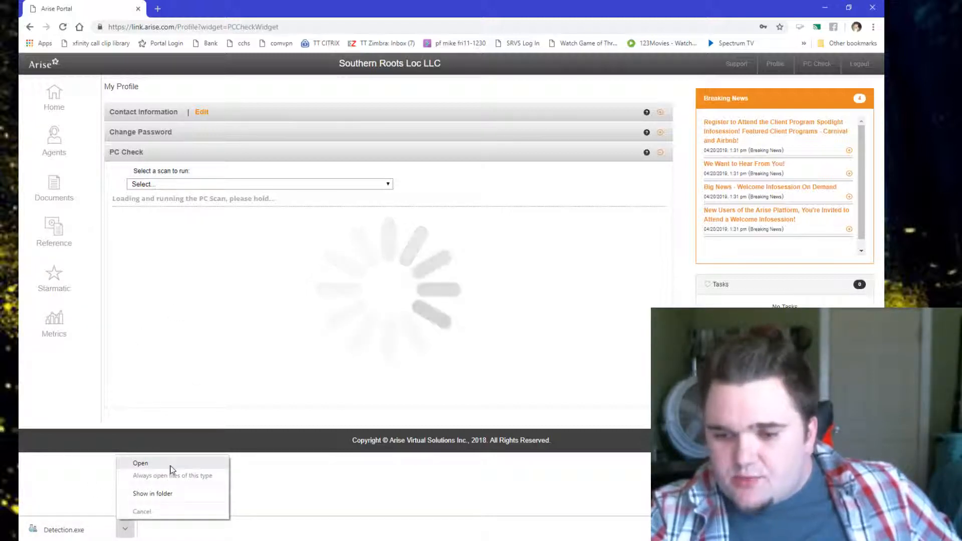
Open Detection.exe to launch the Hardware Detection scan.
{"action": "left_click", "coordinate": [140, 463]}
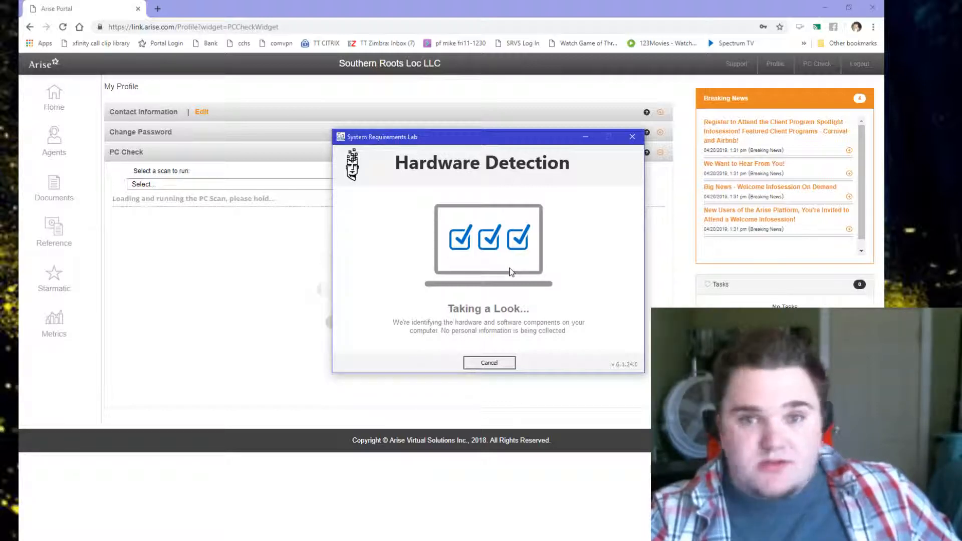
{"action": "mouse_move", "coordinate": [531, 261]}
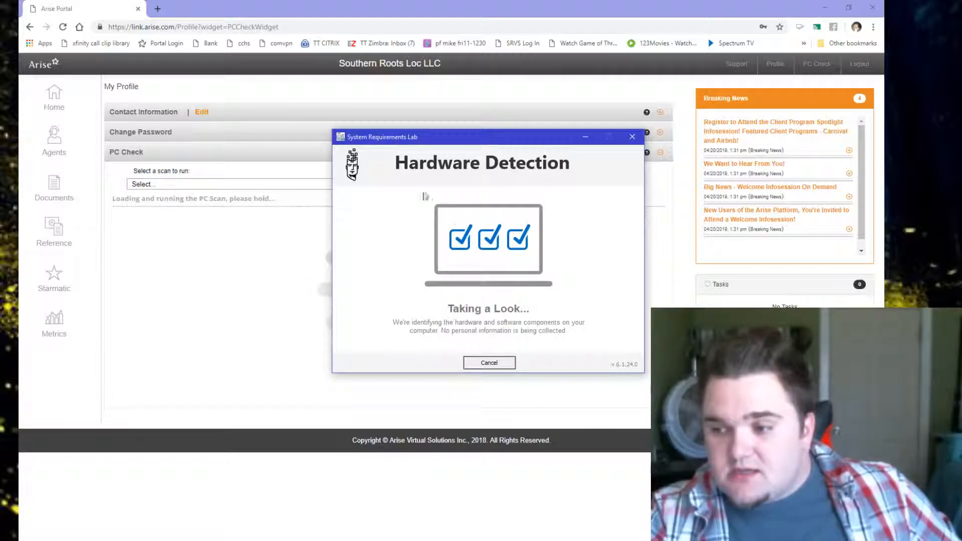
{"action": "mouse_move", "coordinate": [368, 269]}
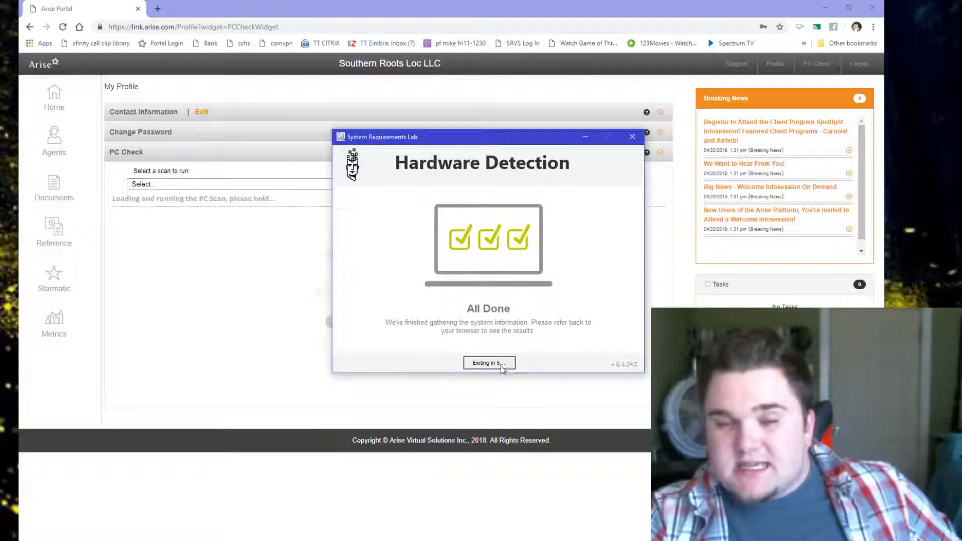
{"action": "mouse_move", "coordinate": [533, 301]}
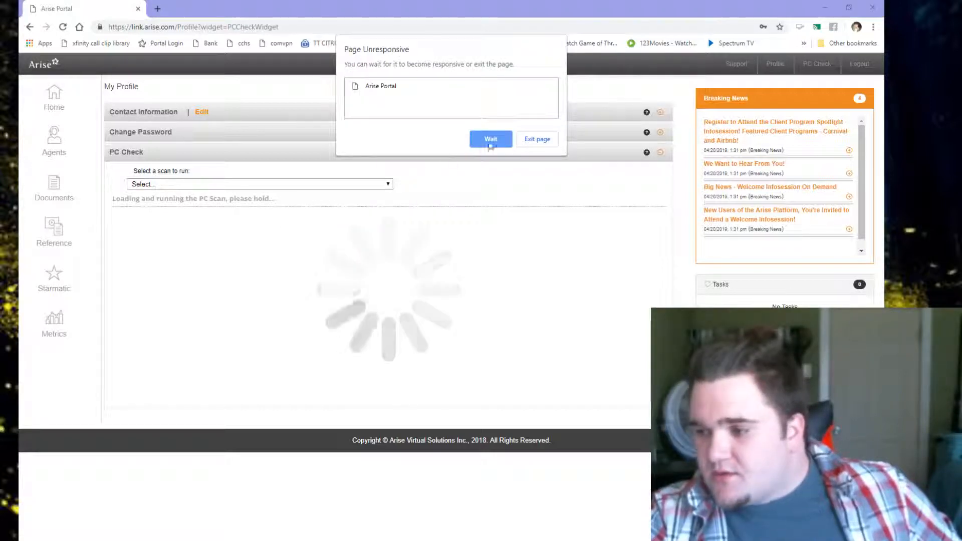
Choose Wait on the Page Unresponsive dialog.
{"action": "left_click", "coordinate": [490, 139]}
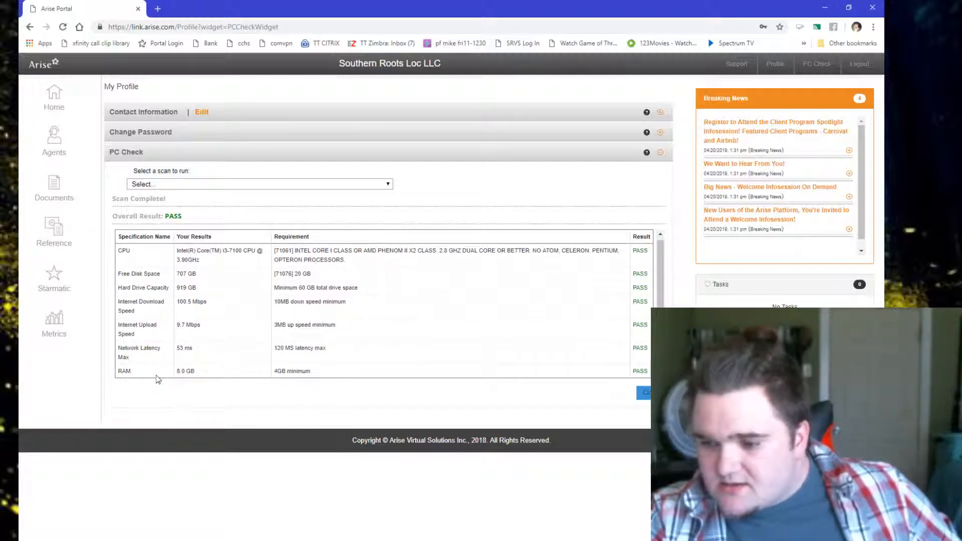
{"action": "mouse_move", "coordinate": [272, 375]}
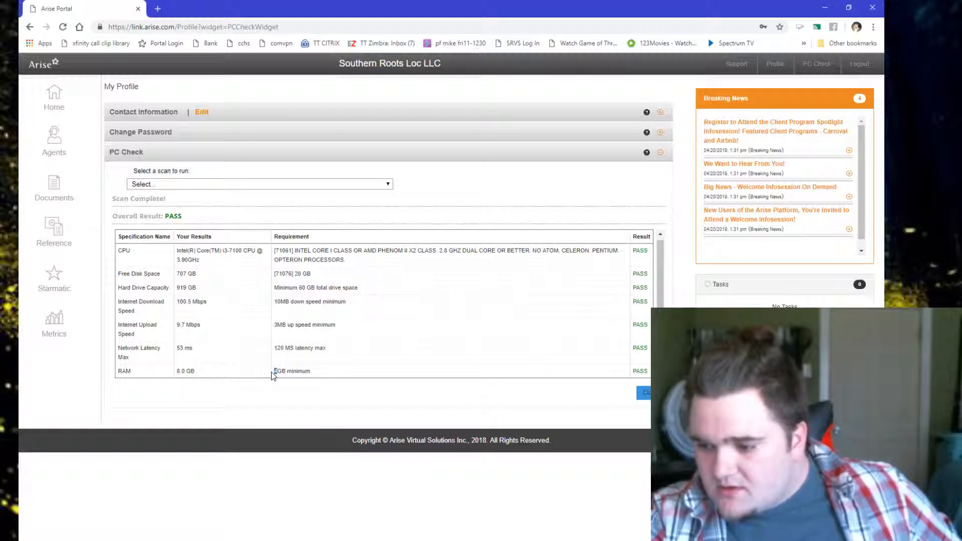
Review the results by highlighting the RAM, upload speed and download speed rows.
{"action": "double_click", "coordinate": [185, 371]}
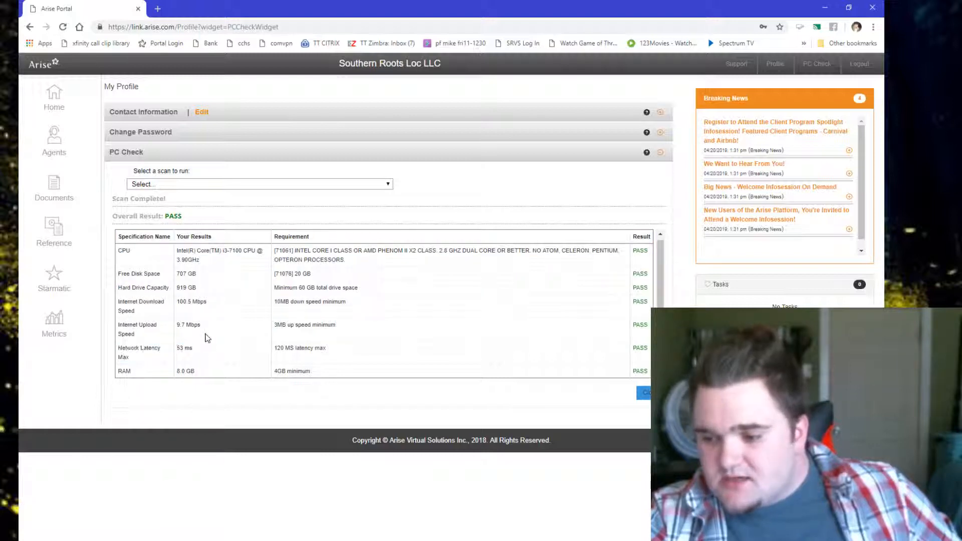
{"action": "double_click", "coordinate": [188, 325]}
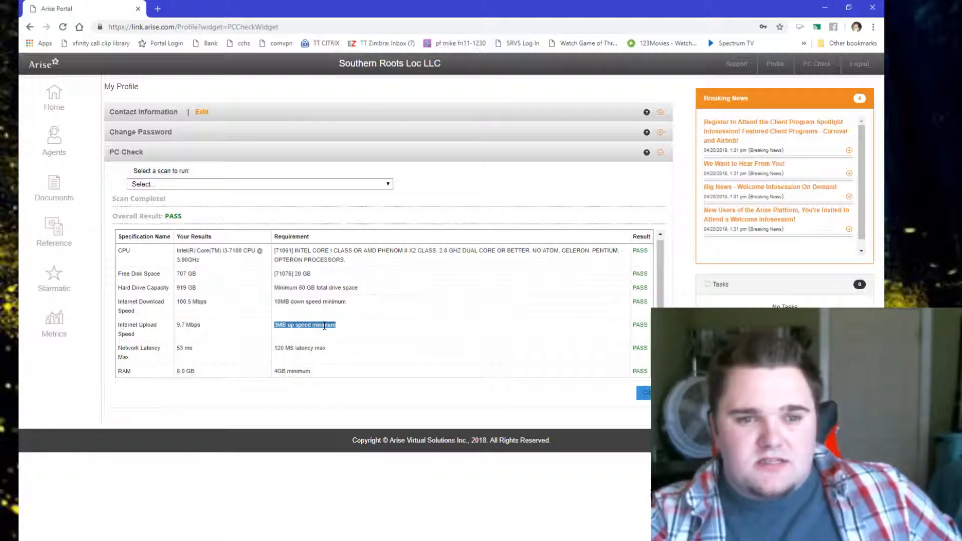
{"action": "mouse_move", "coordinate": [337, 333]}
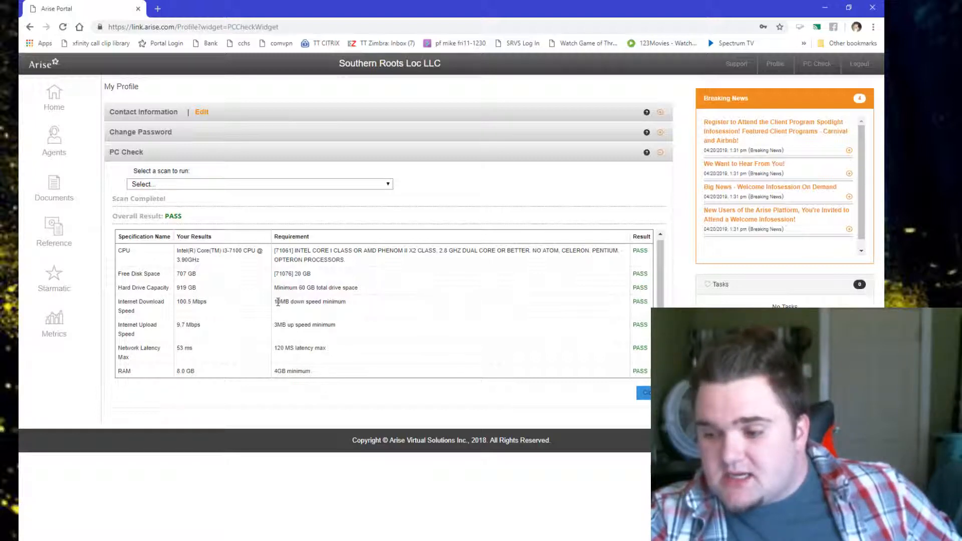
{"action": "double_click", "coordinate": [191, 301]}
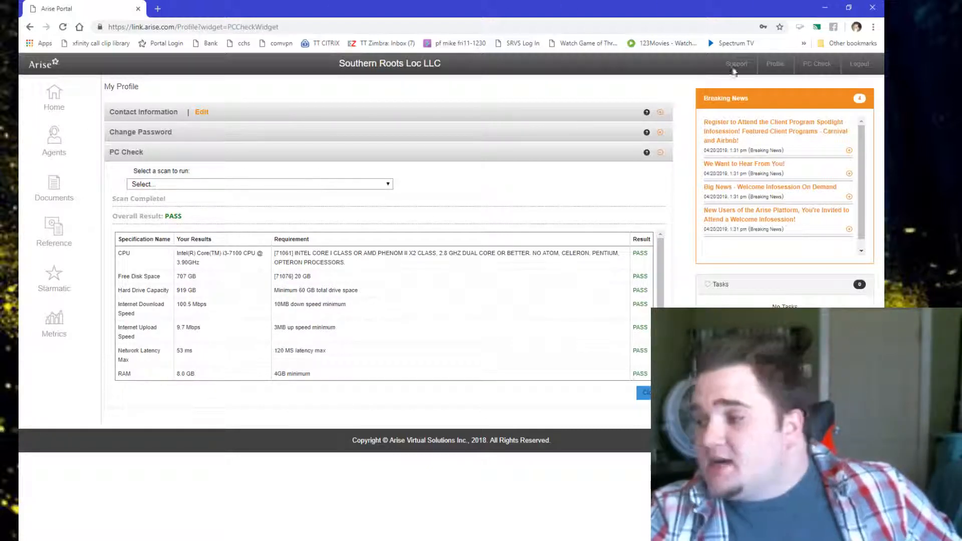
{"action": "mouse_move", "coordinate": [620, 185]}
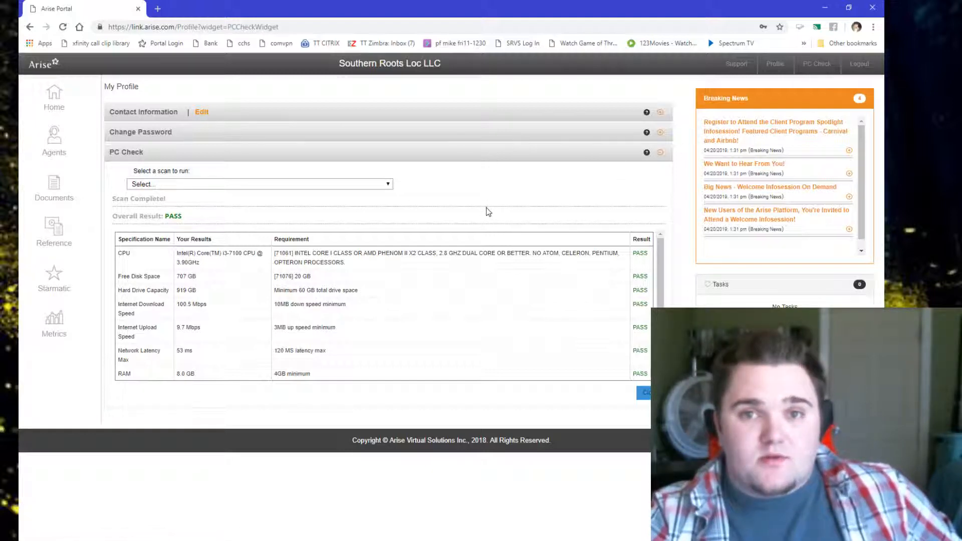
{"action": "mouse_move", "coordinate": [584, 131]}
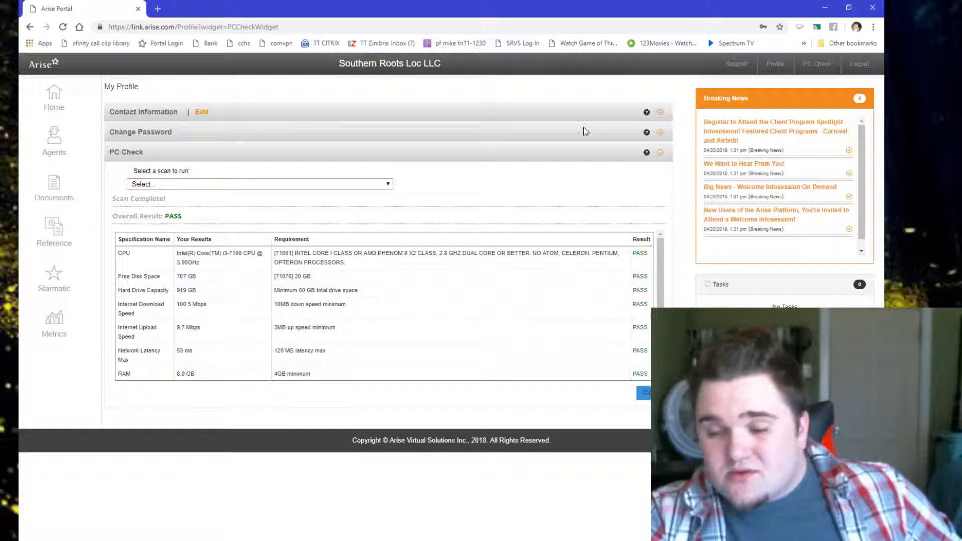
{"action": "mouse_move", "coordinate": [553, 213]}
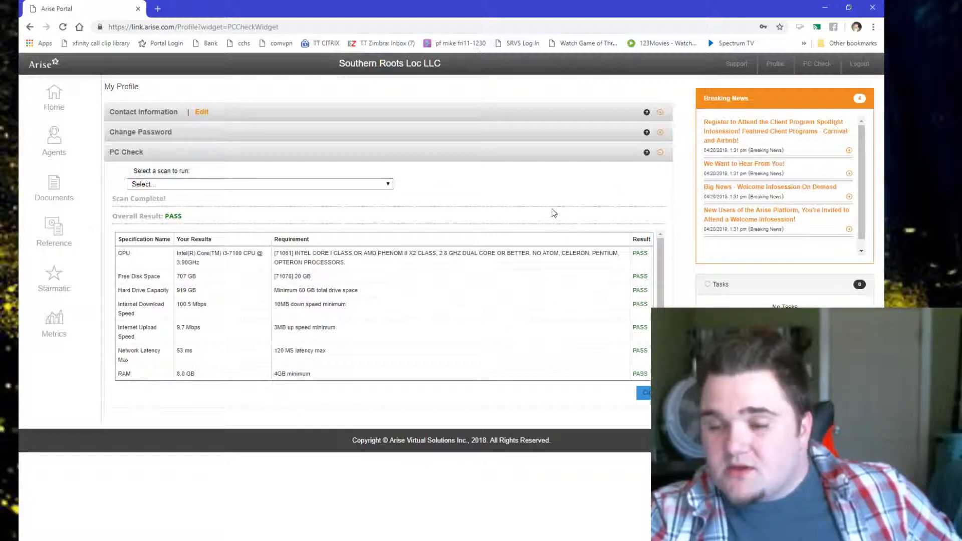
{"action": "mouse_move", "coordinate": [508, 195]}
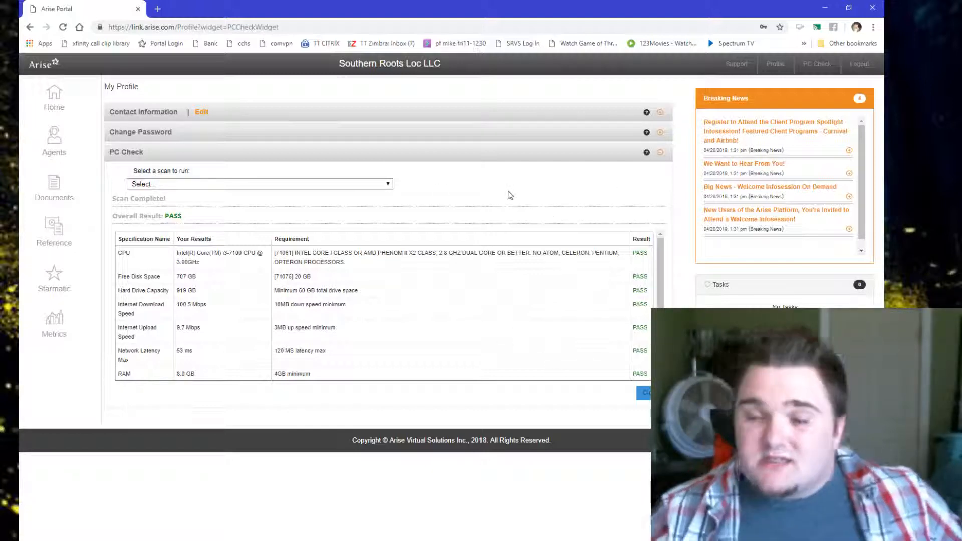